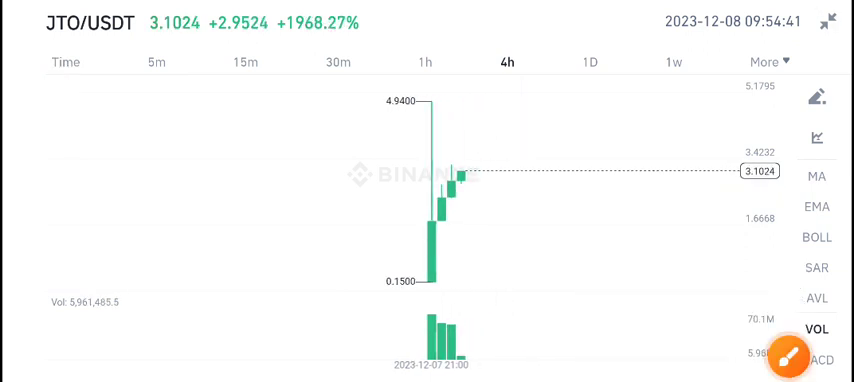
# Draw a red arrow pointing at the 0.1500 low on the JTO/USDT 4h chart.
pyautogui.click(810, 353)
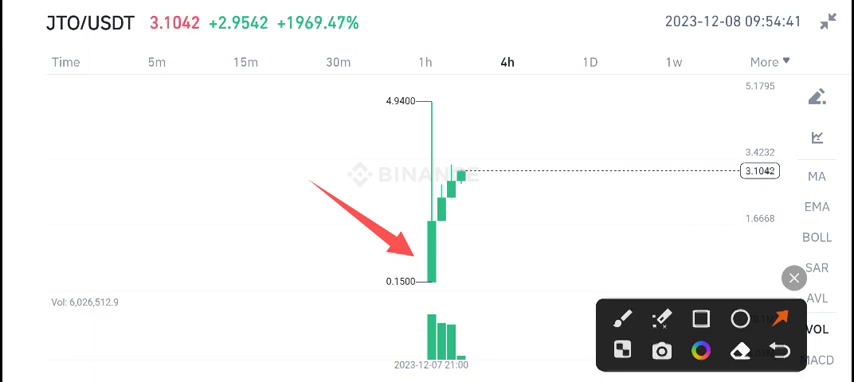
pyautogui.click(790, 278)
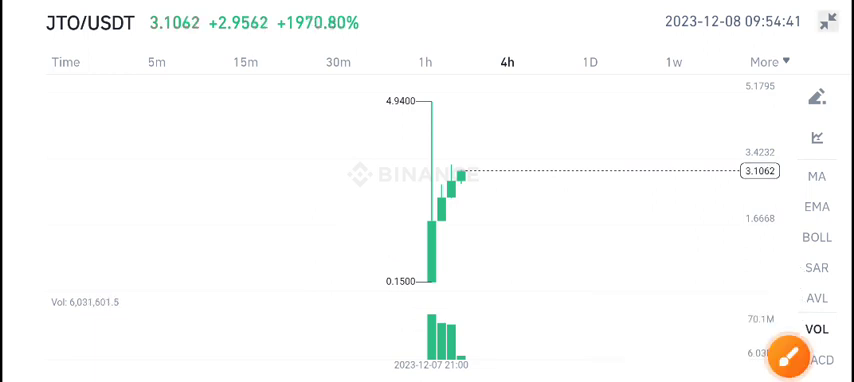
# Draw a red arrow pointing at the roughly 1962% gain figure beside the price.
pyautogui.click(798, 358)
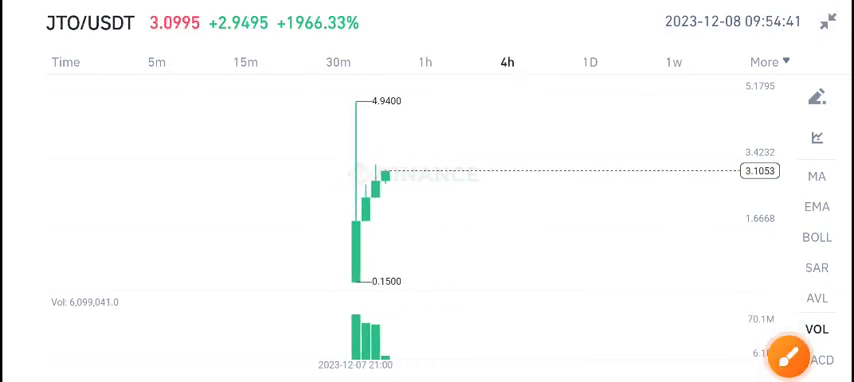
pyautogui.click(790, 357)
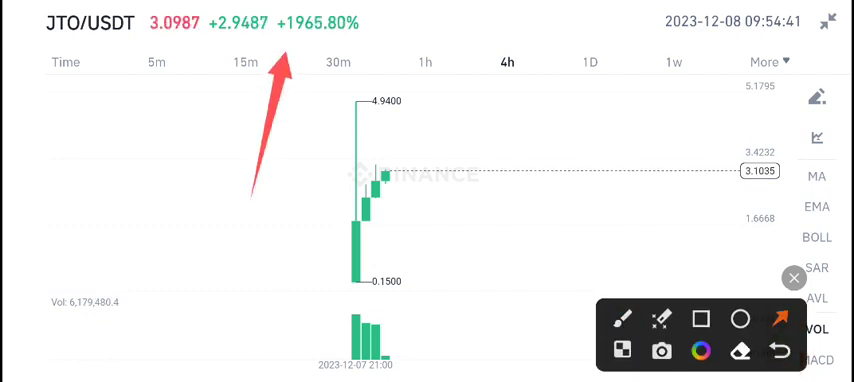
pyautogui.click(791, 278)
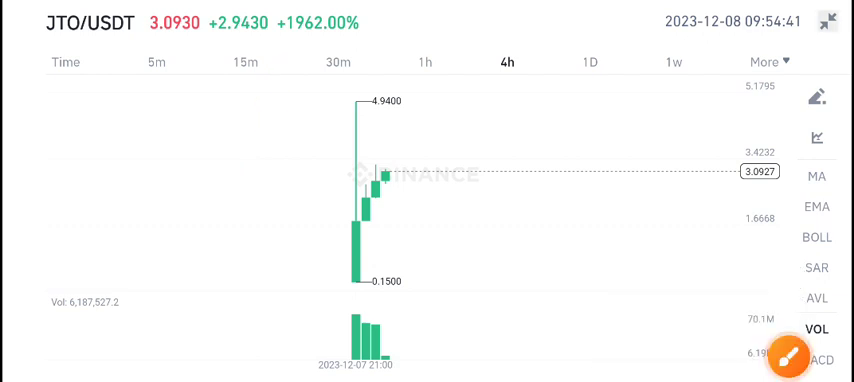